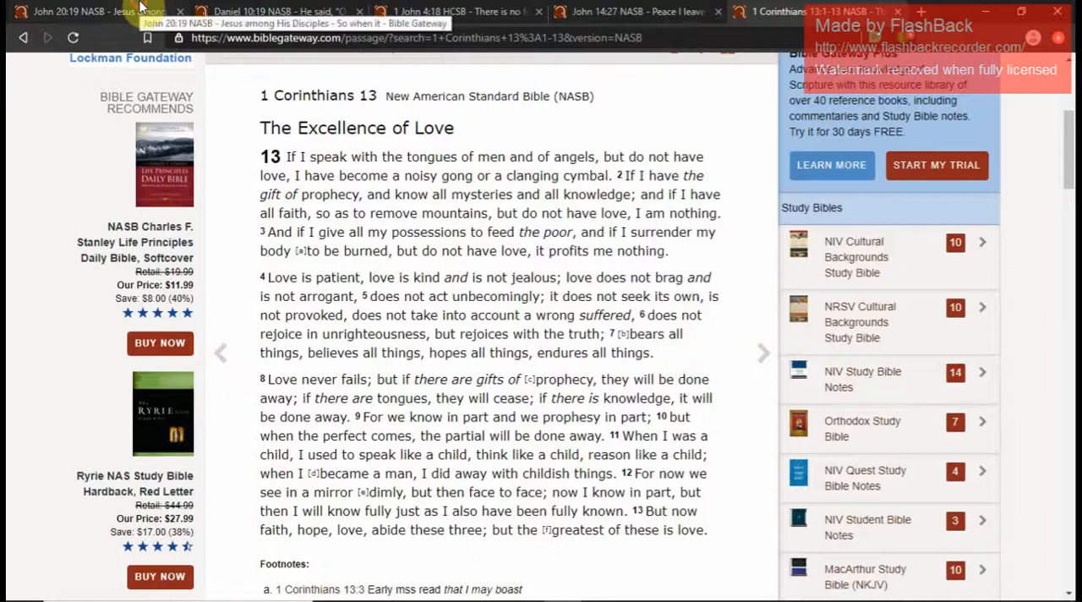
# Step: Pass through John 20:19 to reach 1 John 4:18, "no fear in love."
pyautogui.click(80, 11)
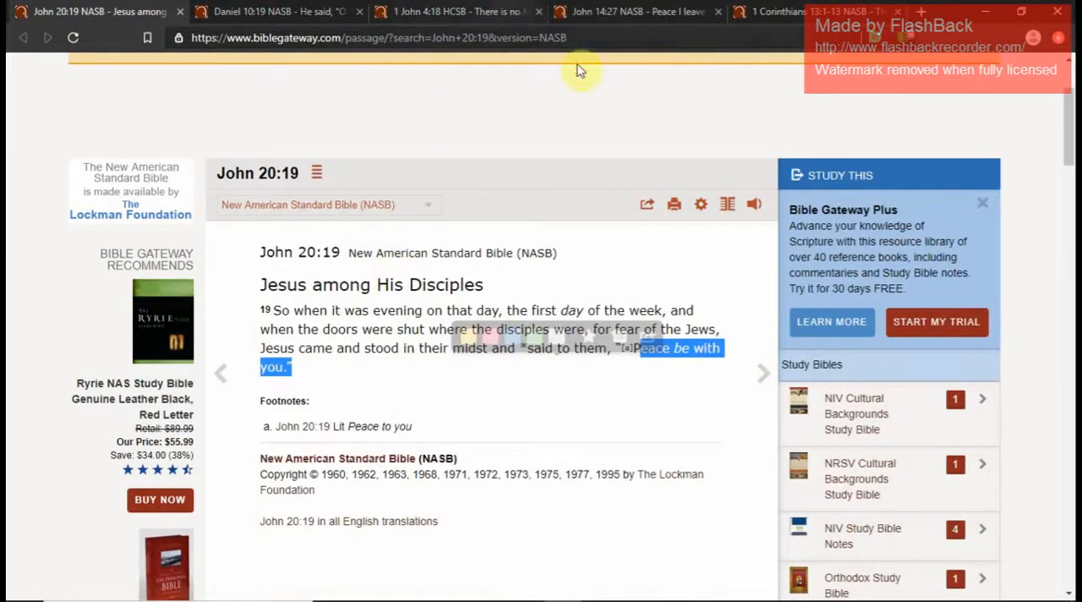
pyautogui.click(456, 11)
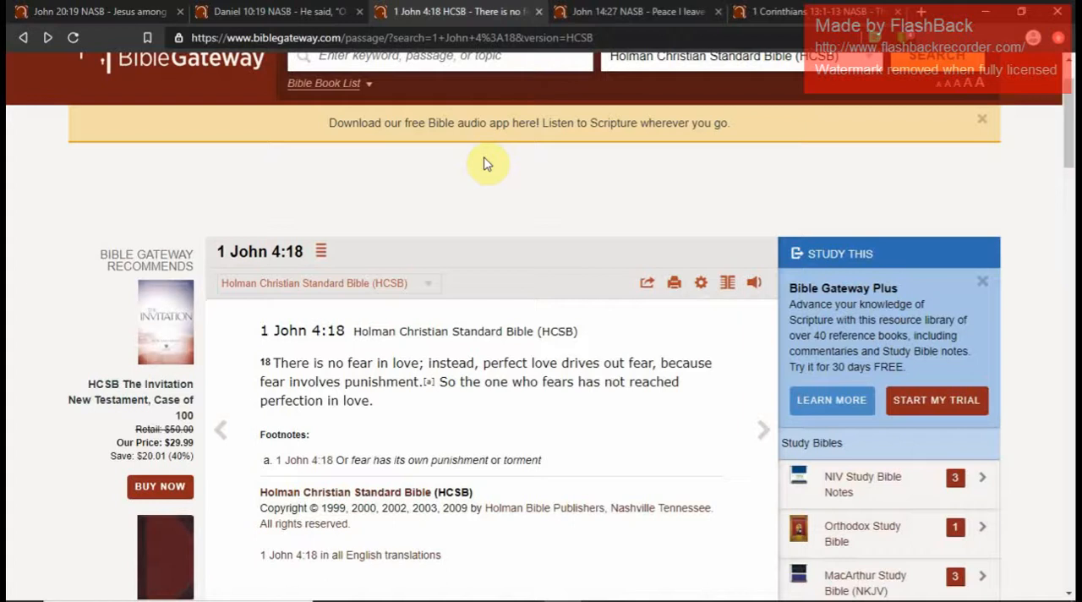
pyautogui.moveTo(511, 295)
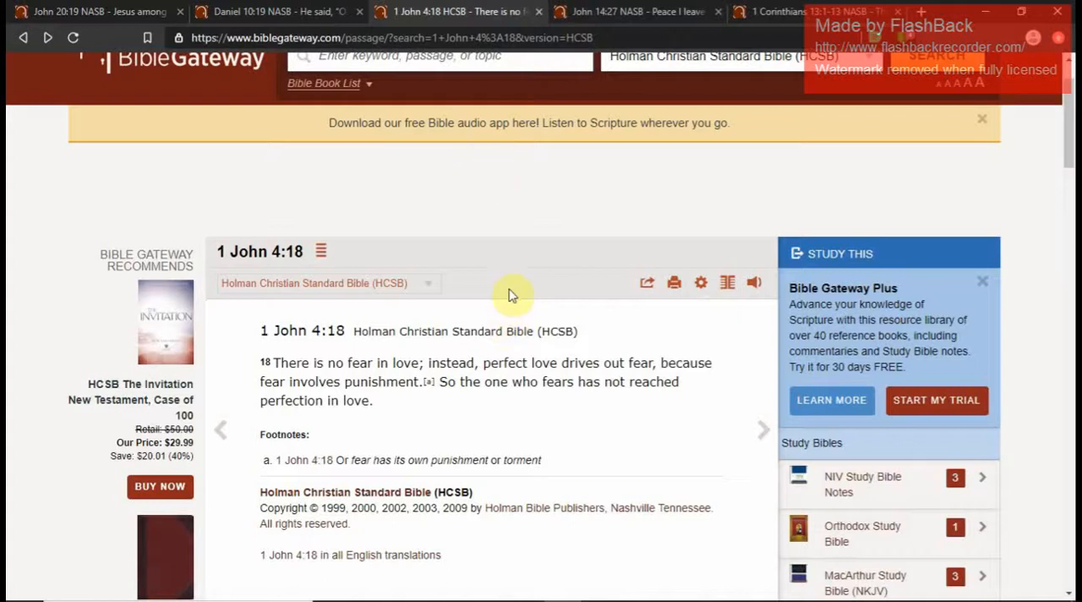
pyautogui.moveTo(561, 353)
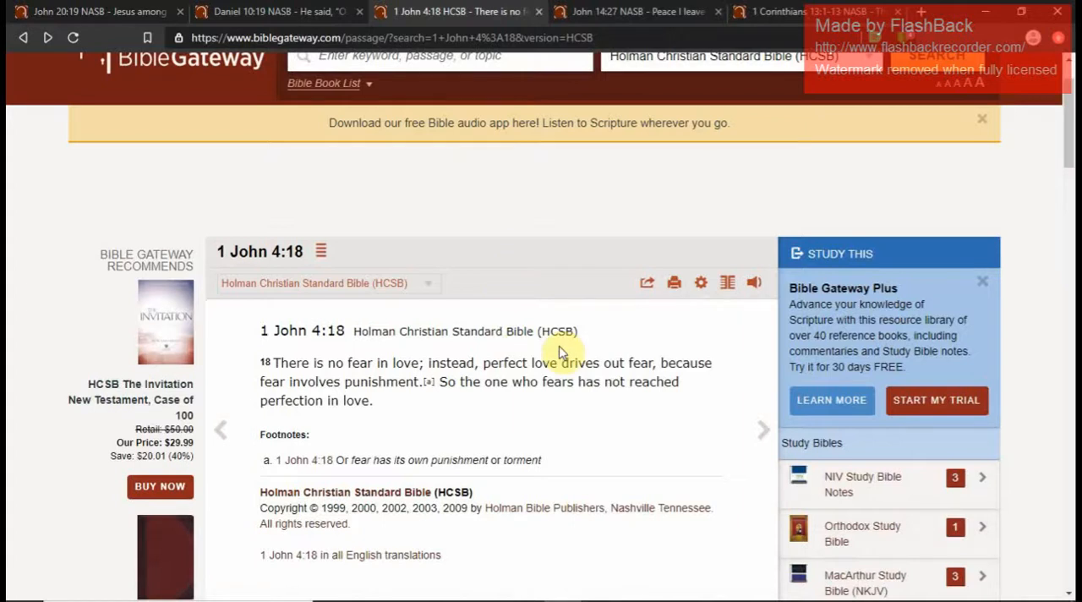
pyautogui.moveTo(571, 340)
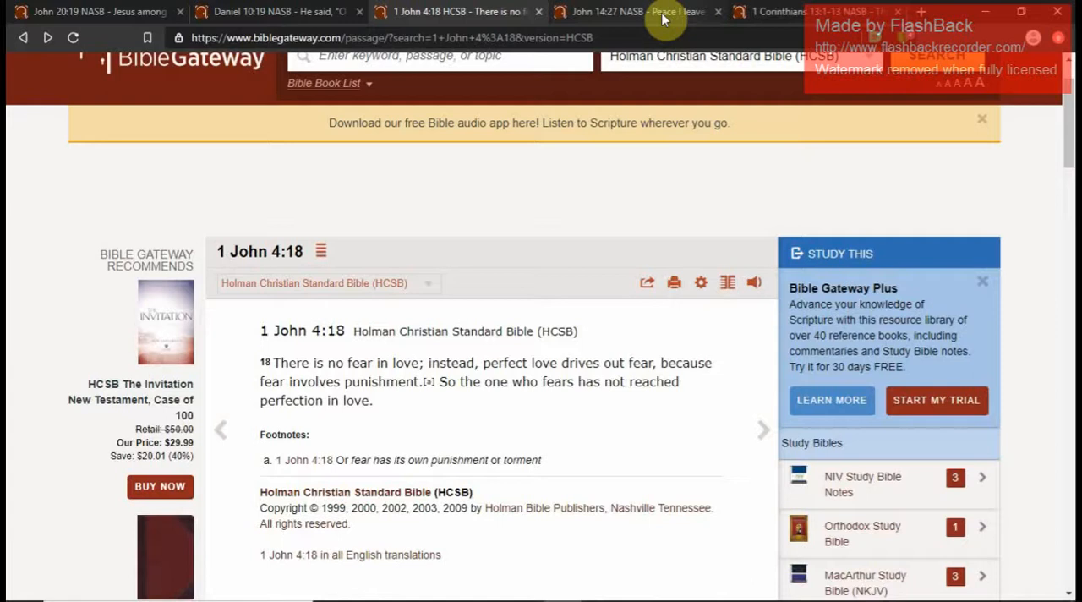
# Step: Switch to the John 14:27 NASB passage, "Peace I leave with you."
pyautogui.click(638, 11)
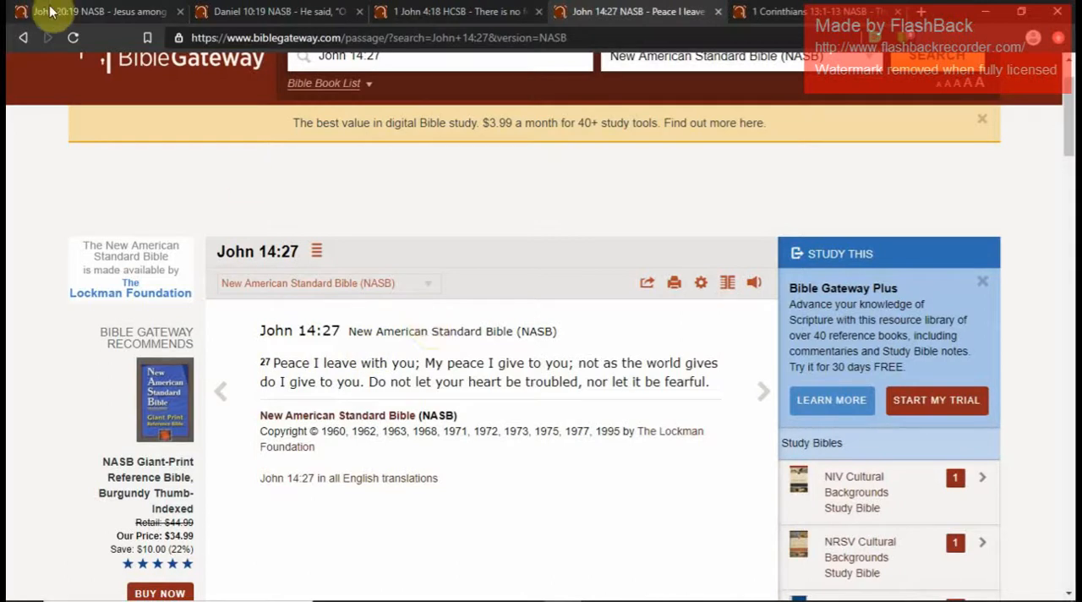
pyautogui.moveTo(351, 462)
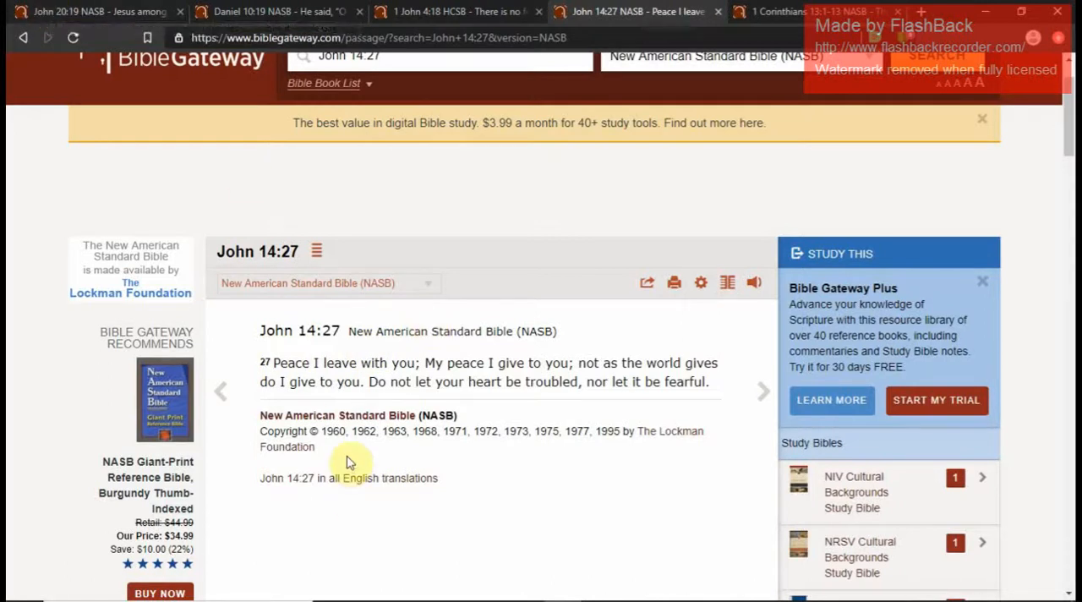
pyautogui.moveTo(537, 459)
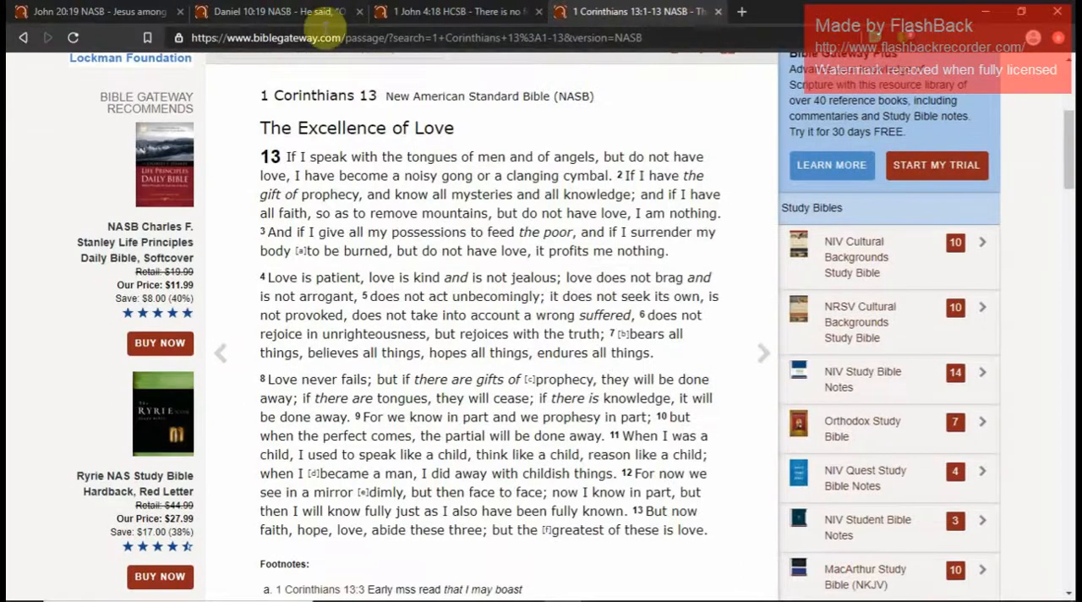
# Step: Highlight "Peace be with you" in John 20:19, then switch to Daniel 10:19
pyautogui.click(93, 11)
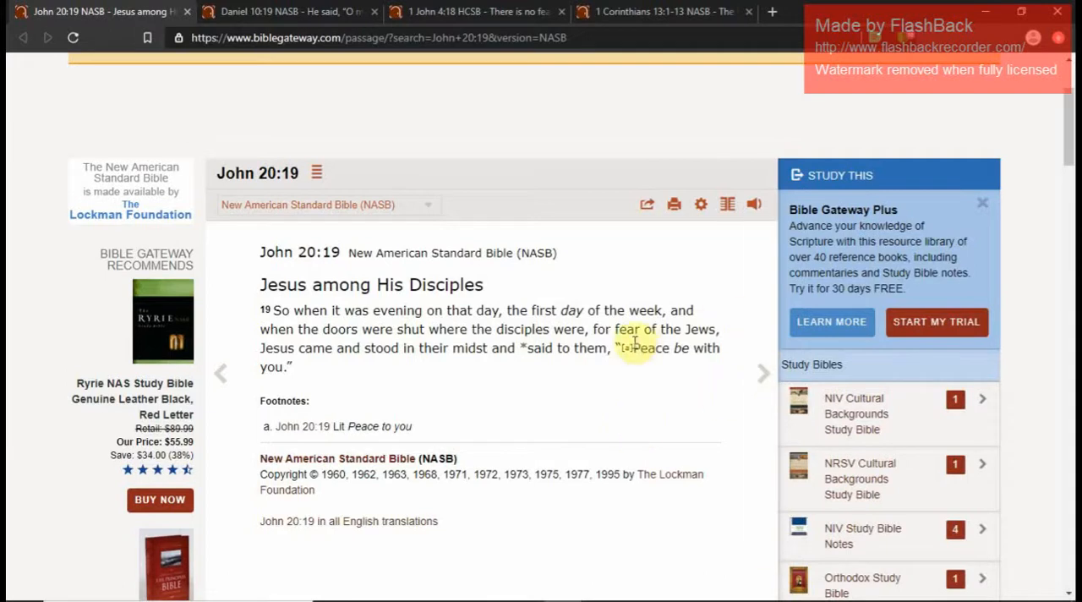
pyautogui.moveTo(621, 347); pyautogui.dragTo(718, 363)
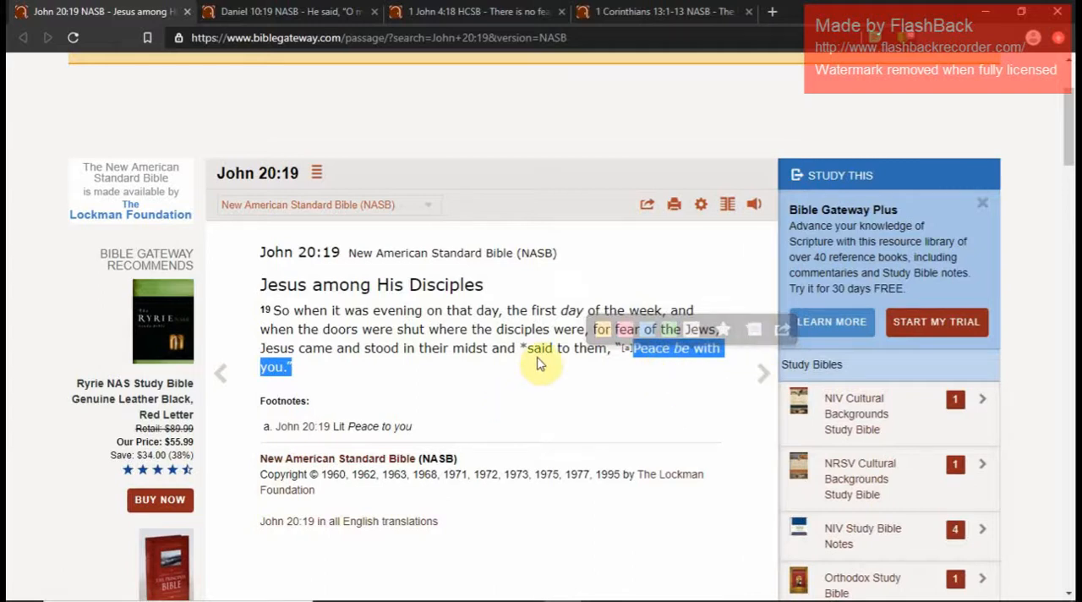
pyautogui.click(279, 11)
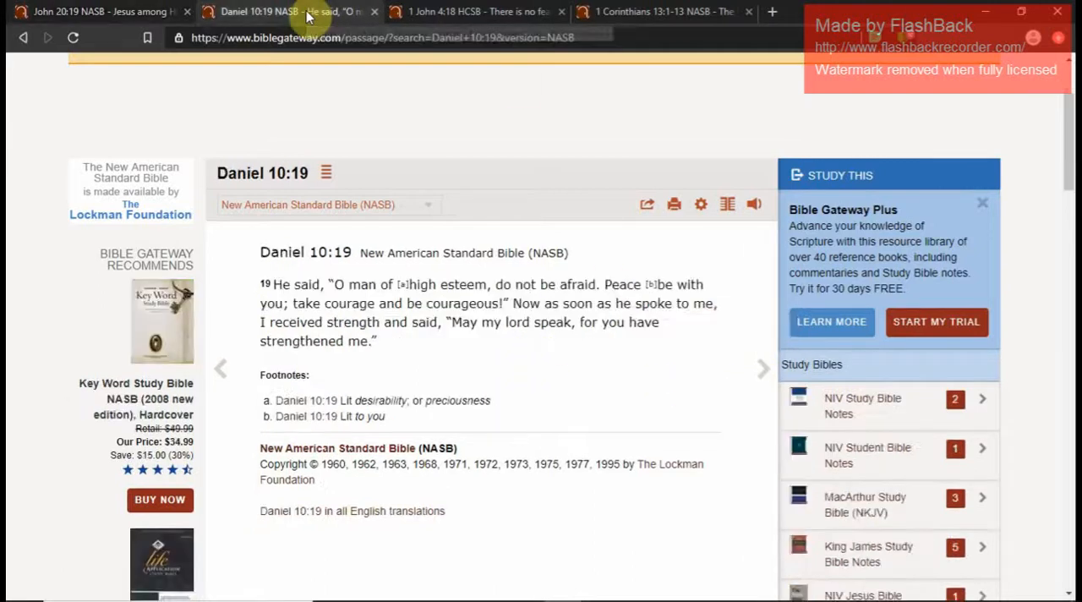